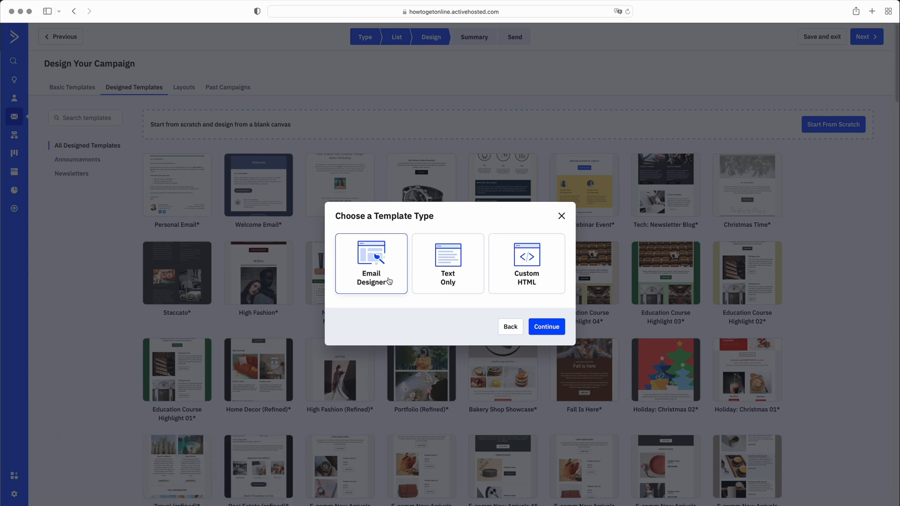
- Start a new campaign using the Email Designer template type
click(547, 326)
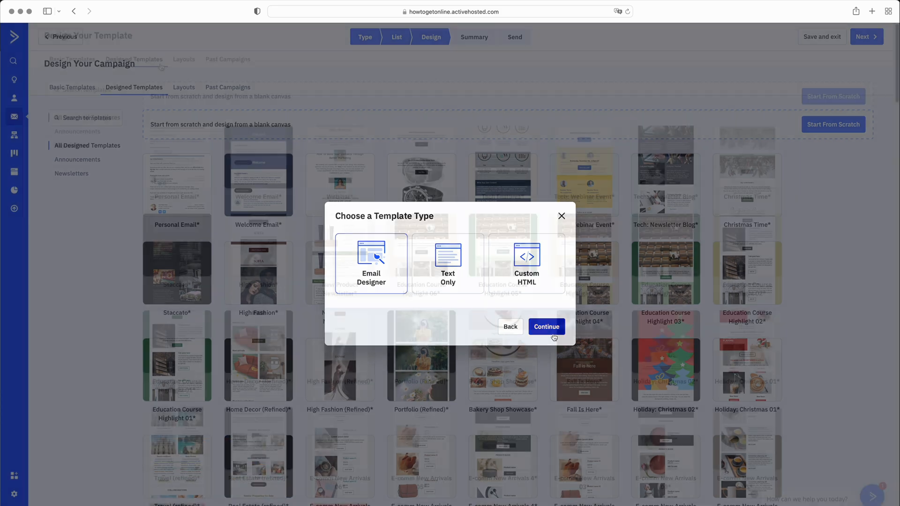
click(562, 216)
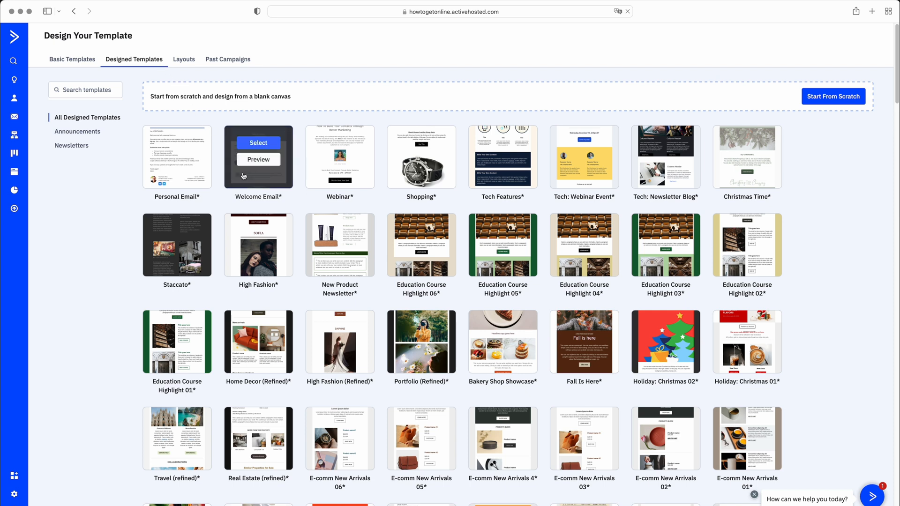
mouse_move(258, 341)
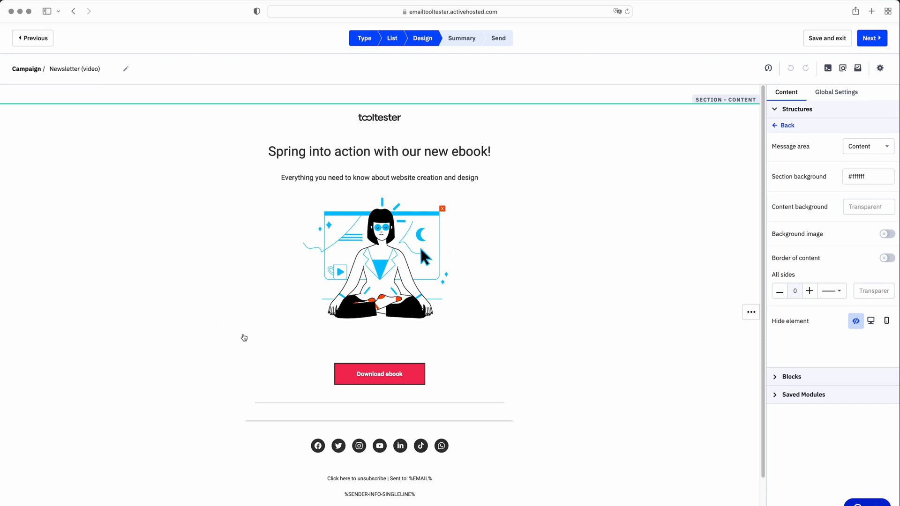
- Begin a click action on the template's Download ebook button and view the available actions
click(379, 374)
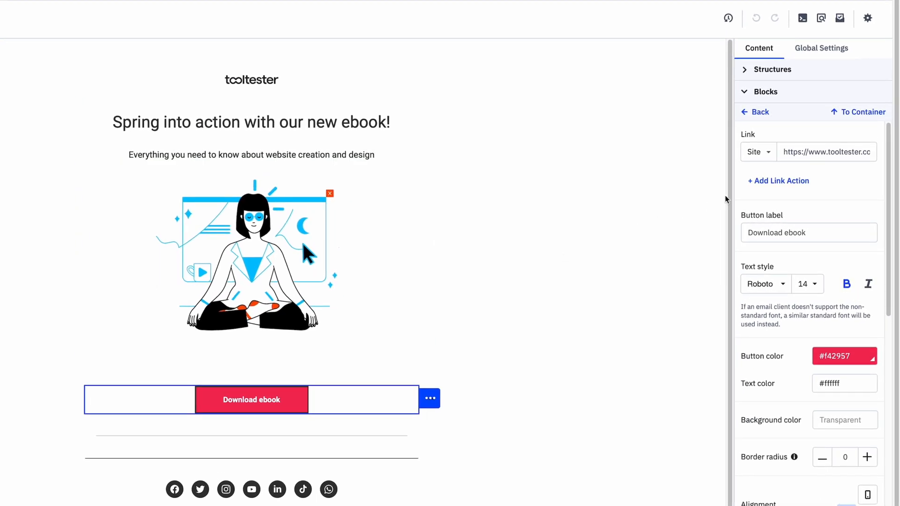
click(778, 181)
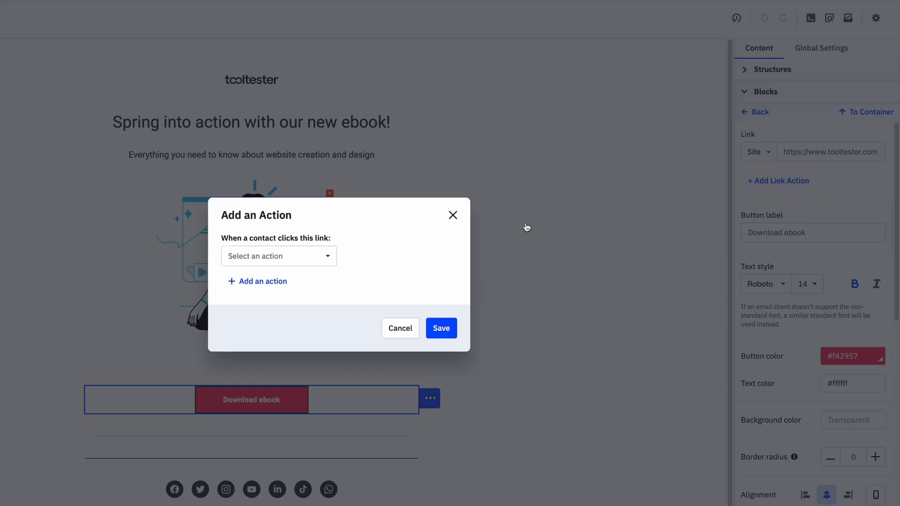
click(278, 256)
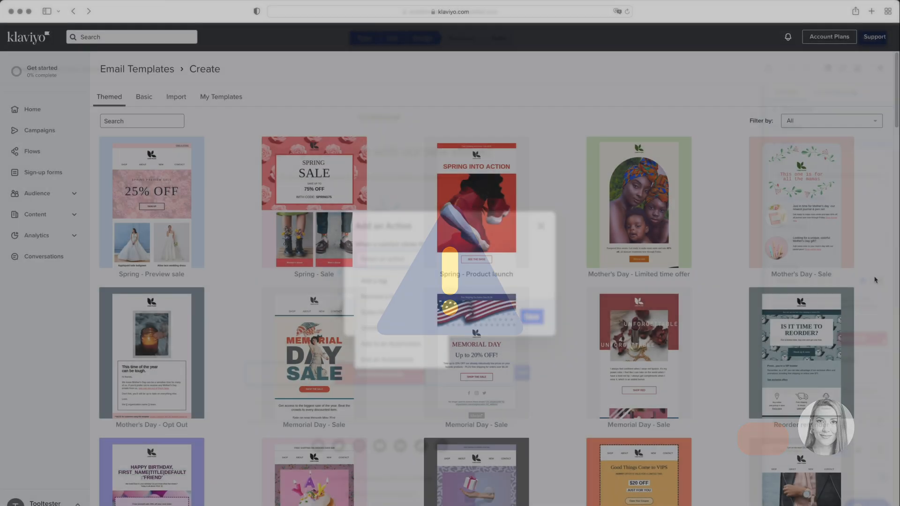
- In the Spring - Product launch template, place a Product block below the shoe photos above the footer
scroll(down, 3)
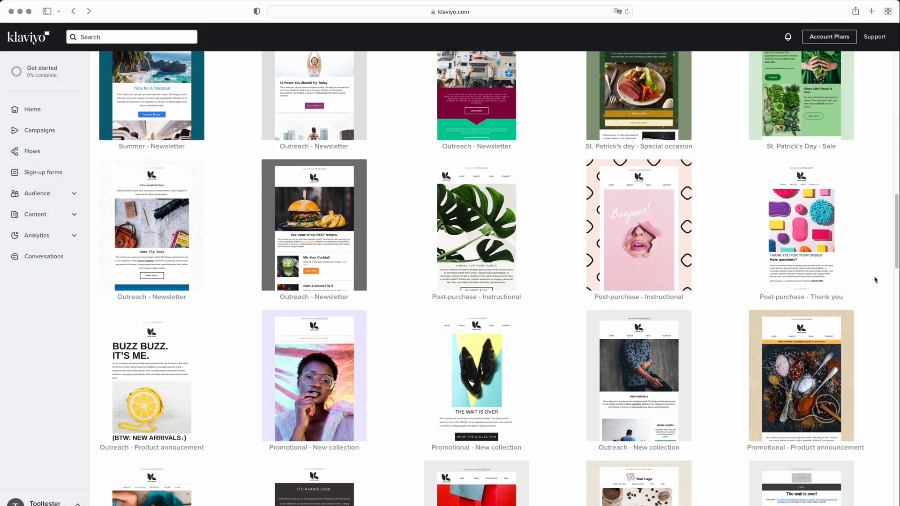
scroll(down, 3)
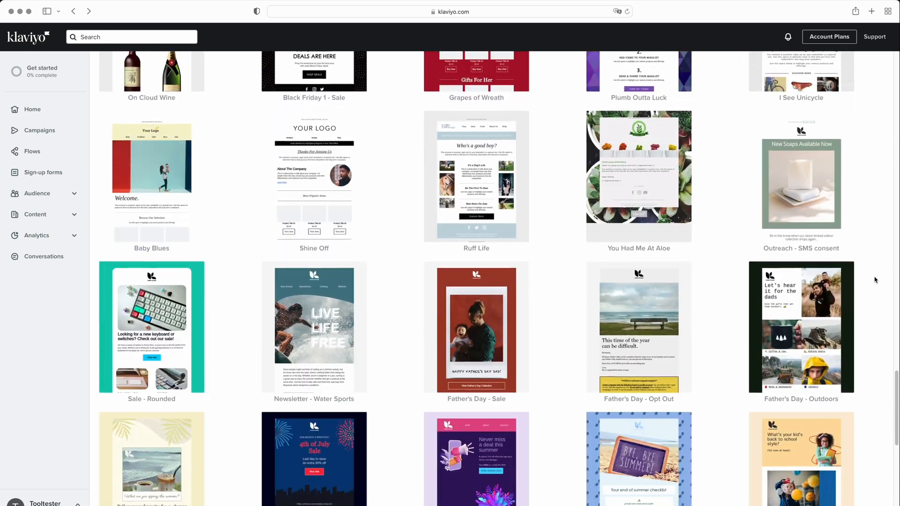
scroll(down, 3)
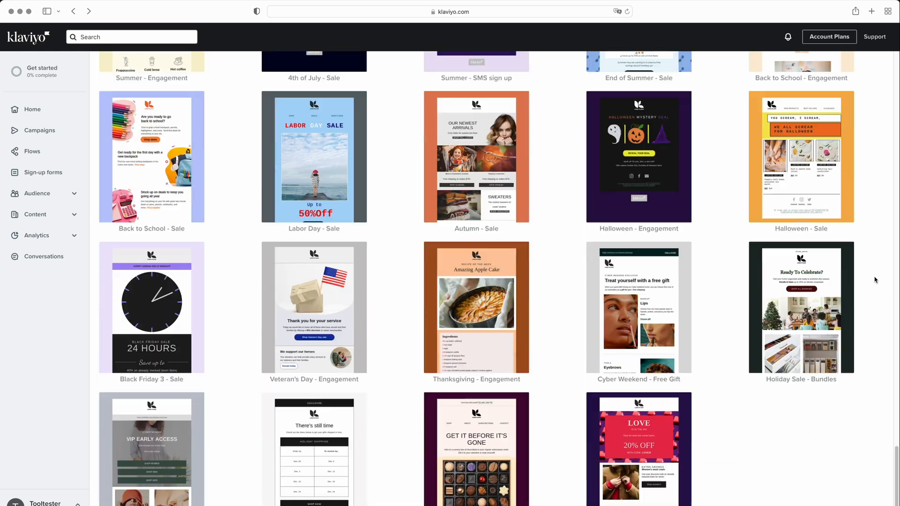
scroll(down, 3)
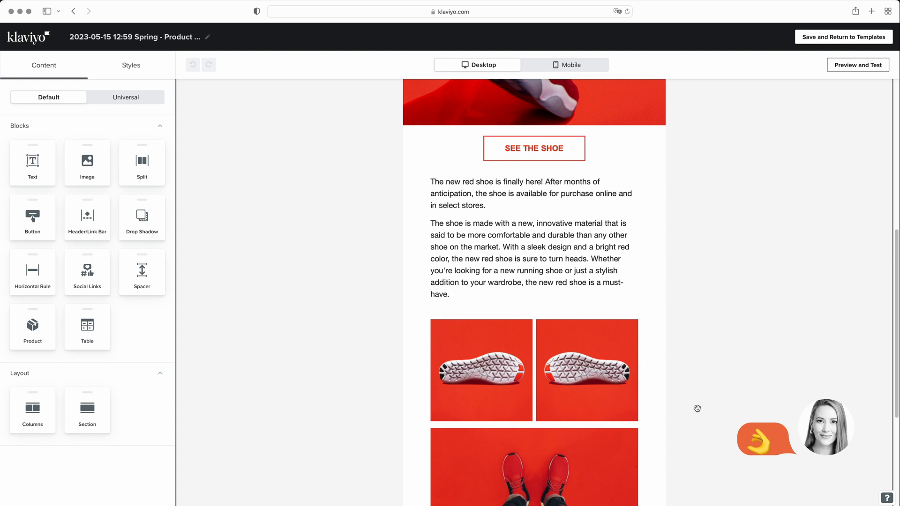
scroll(down, 3)
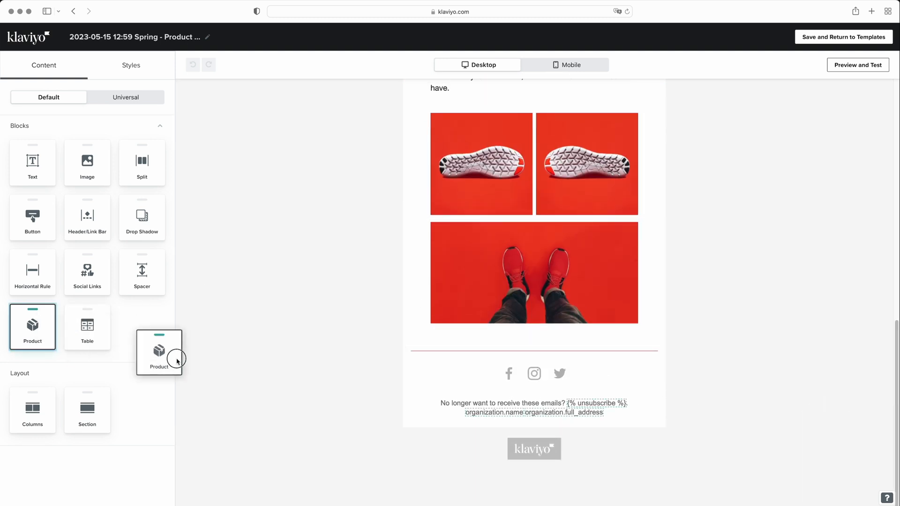
drag(159, 352, 534, 343)
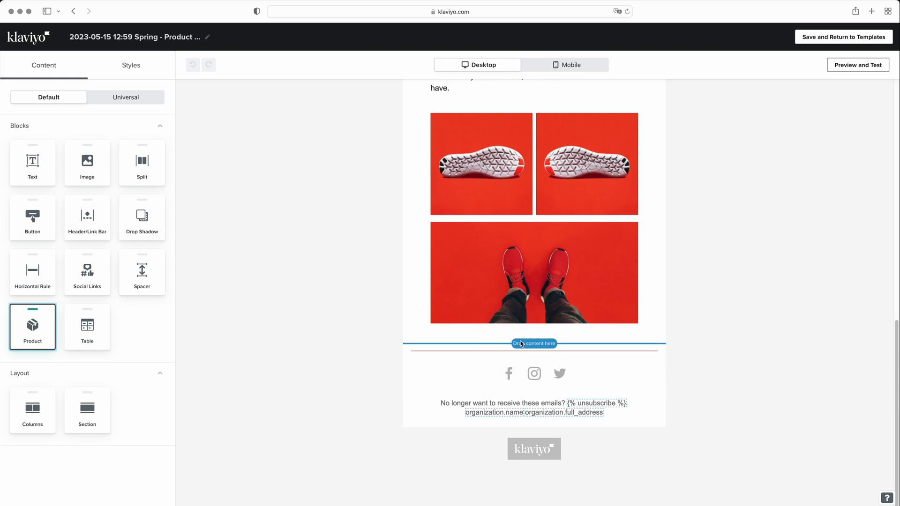
click(534, 344)
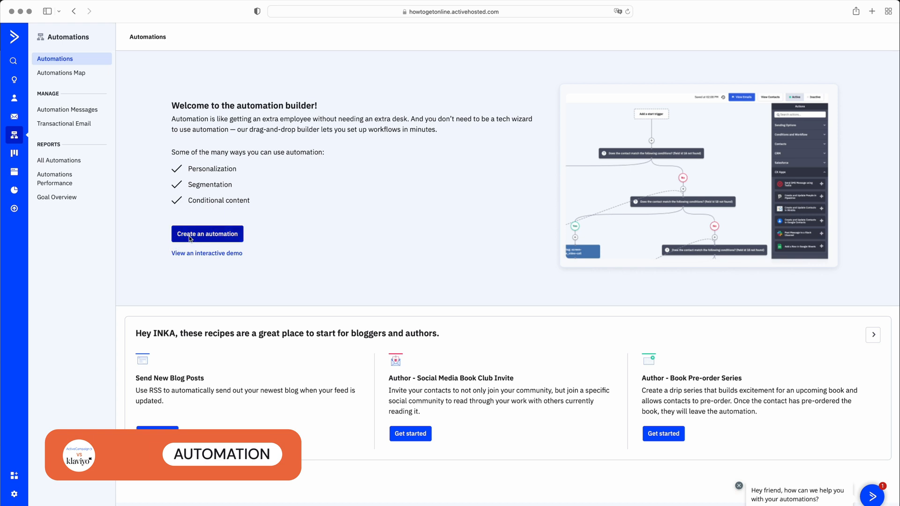
- Begin creating an automation and browse the recipe catalog in the Create an Automation dialog
click(207, 234)
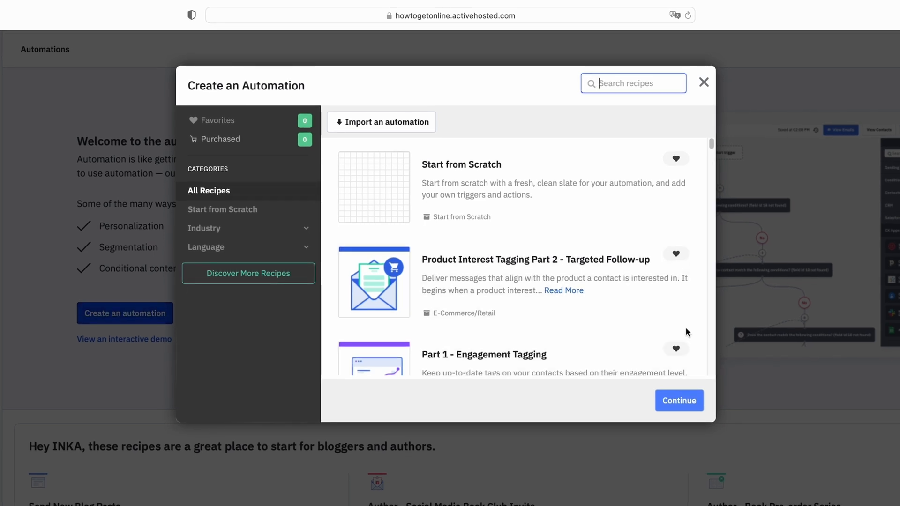
scroll(down, 3)
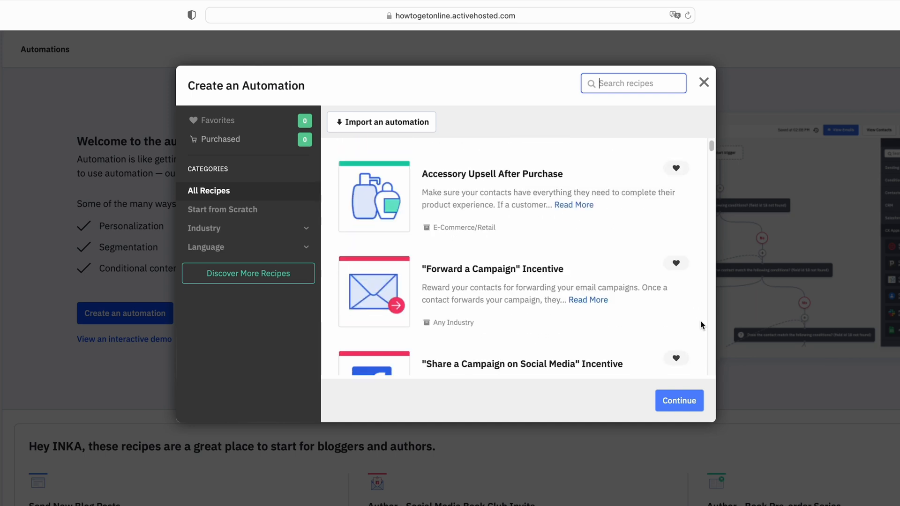
scroll(down, 3)
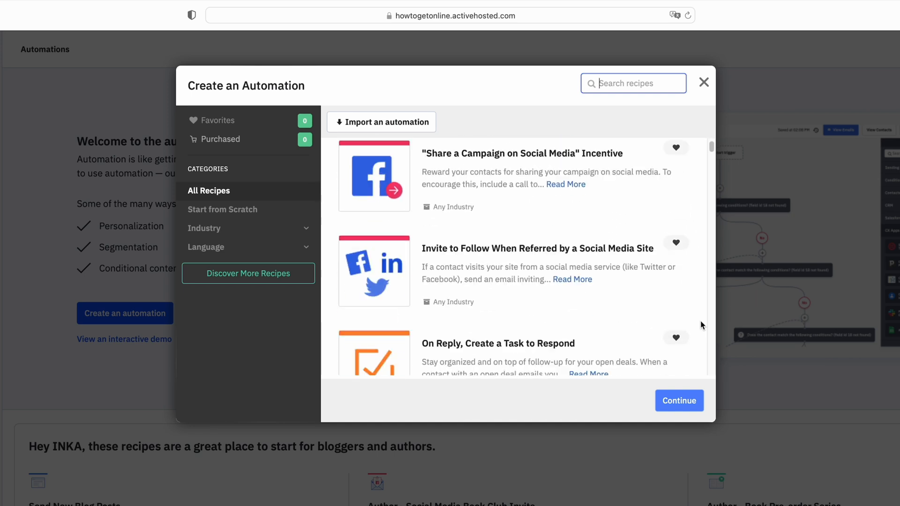
scroll(down, 3)
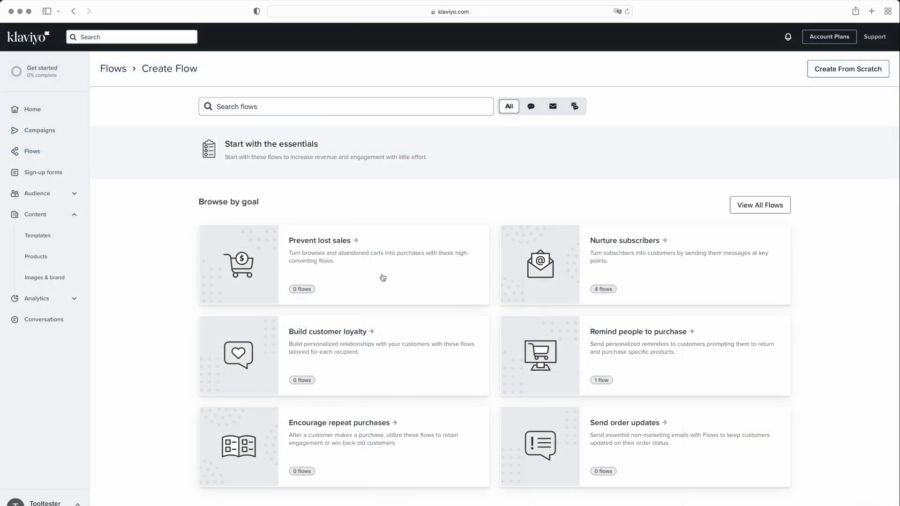
mouse_move(742, 211)
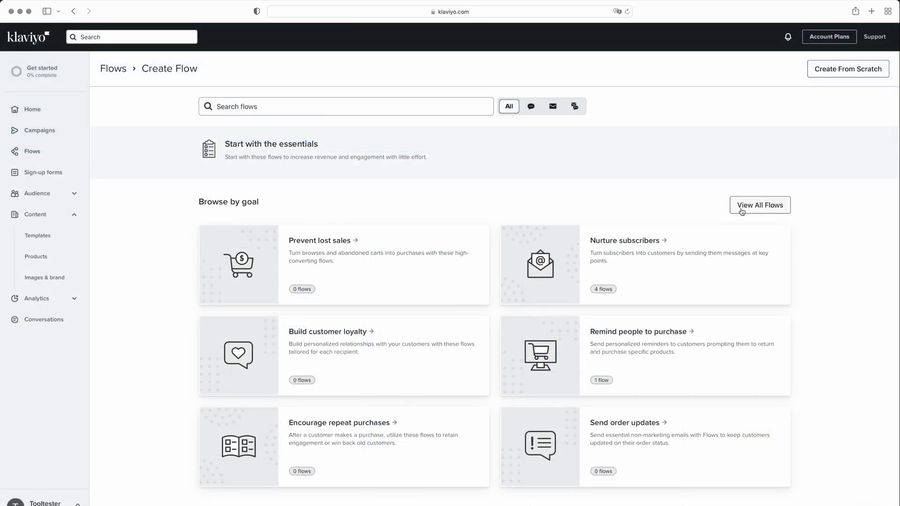
- View all available flows from the Create Flow page
click(760, 205)
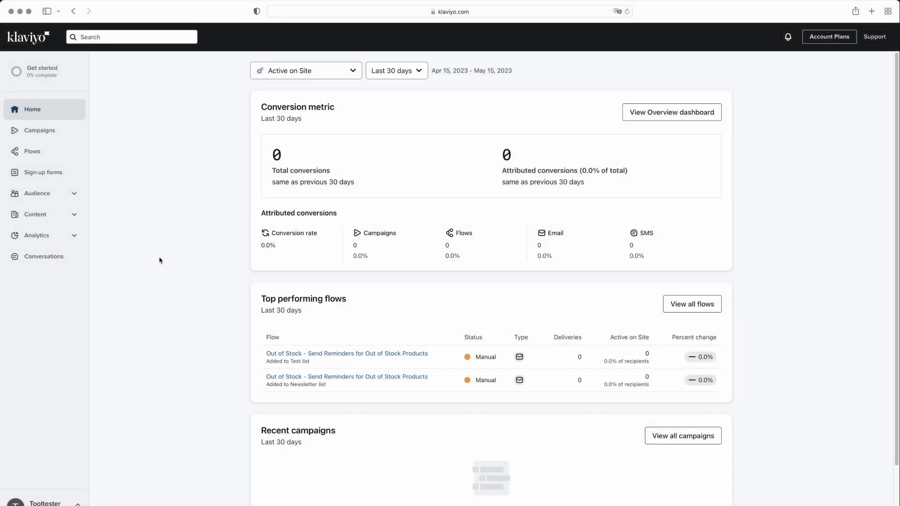
- From Lists & Segments, start creating a new segment
click(37, 193)
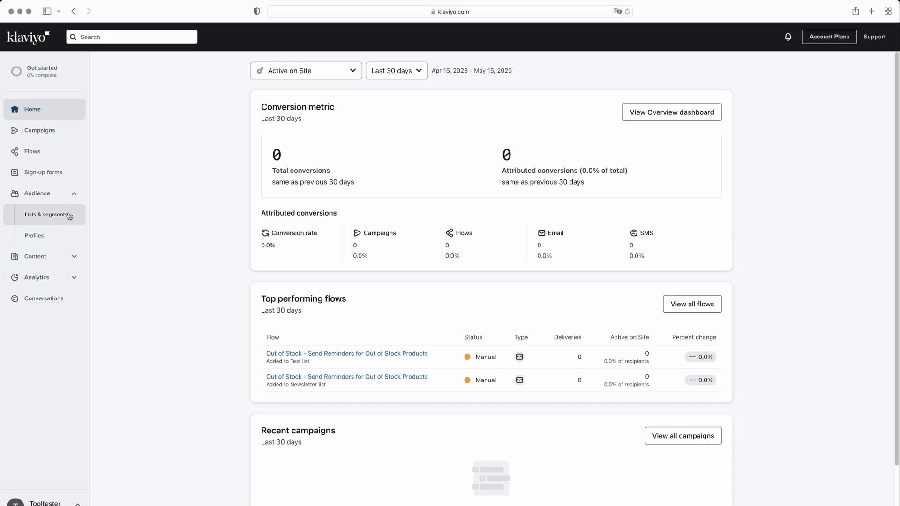
click(46, 215)
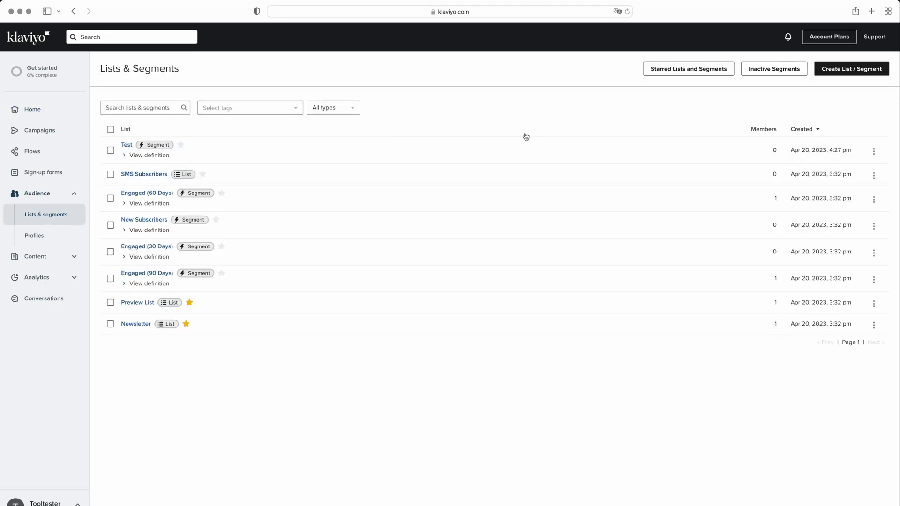
mouse_move(847, 89)
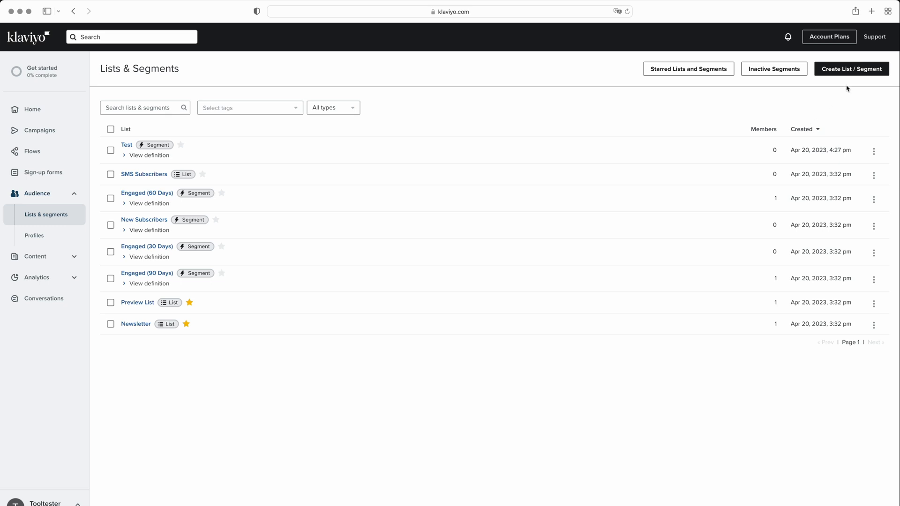
click(851, 69)
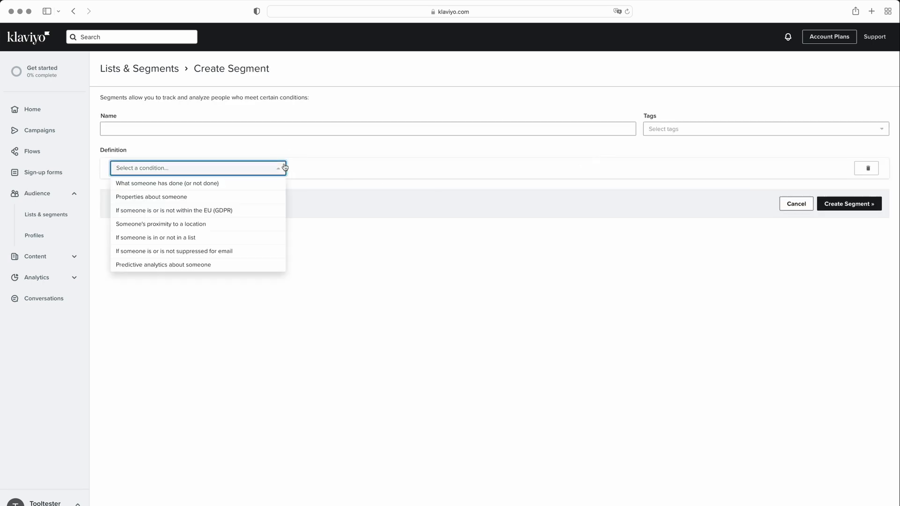
- Base the segment condition on what someone has done and list the activity metrics
click(167, 184)
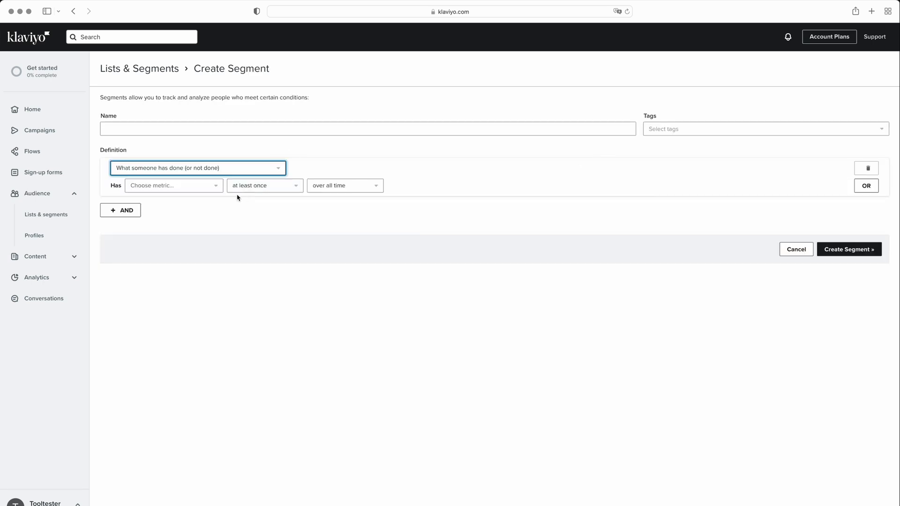
click(174, 186)
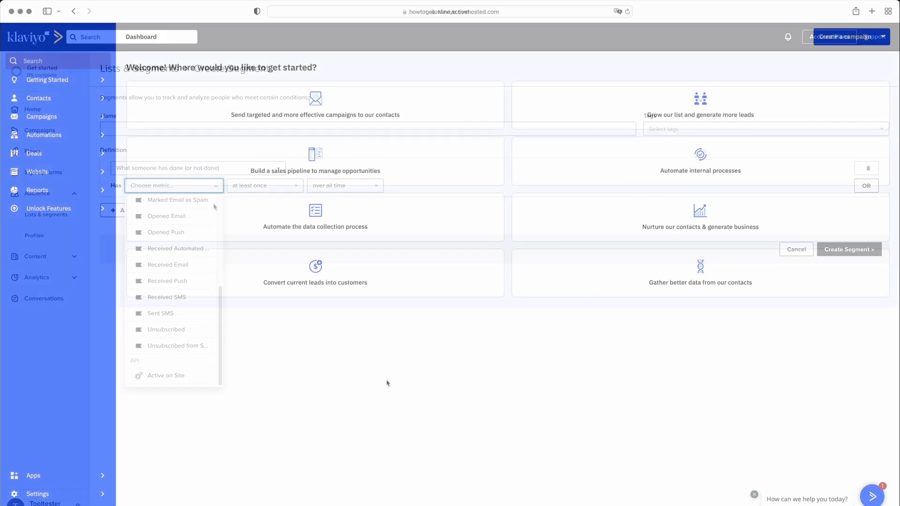
- From the contacts list, start an advanced search and expand the ACTIONS condition category
click(796, 249)
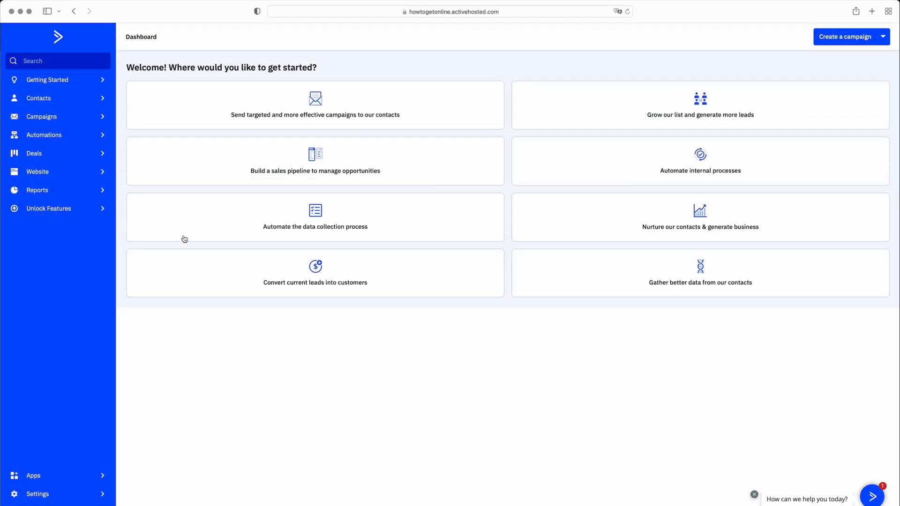
click(38, 98)
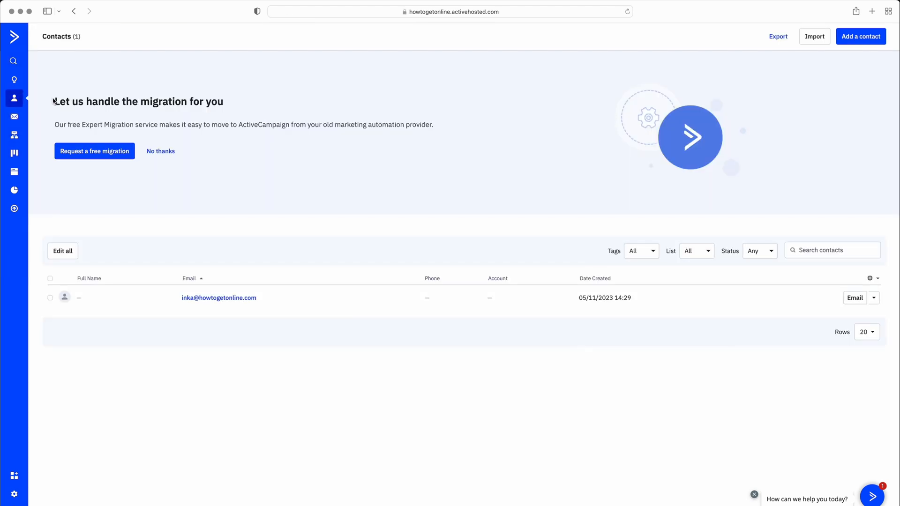
mouse_move(815, 263)
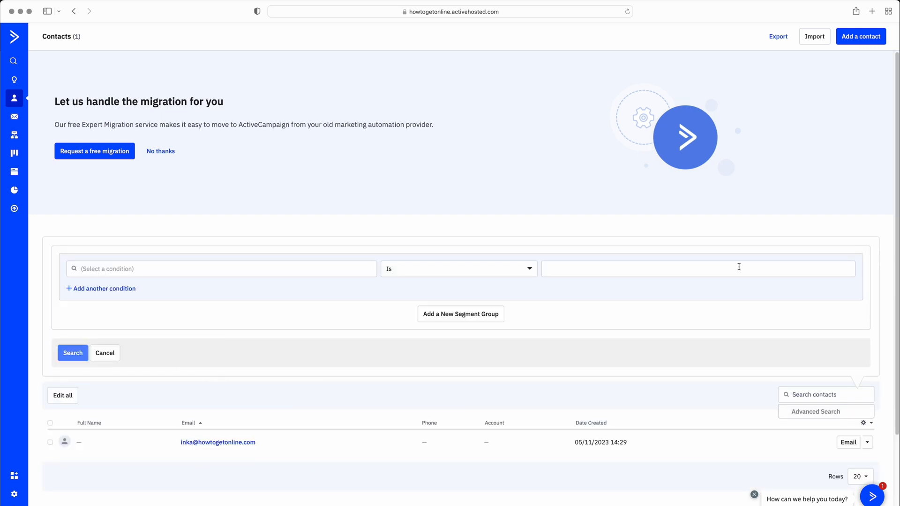
click(221, 269)
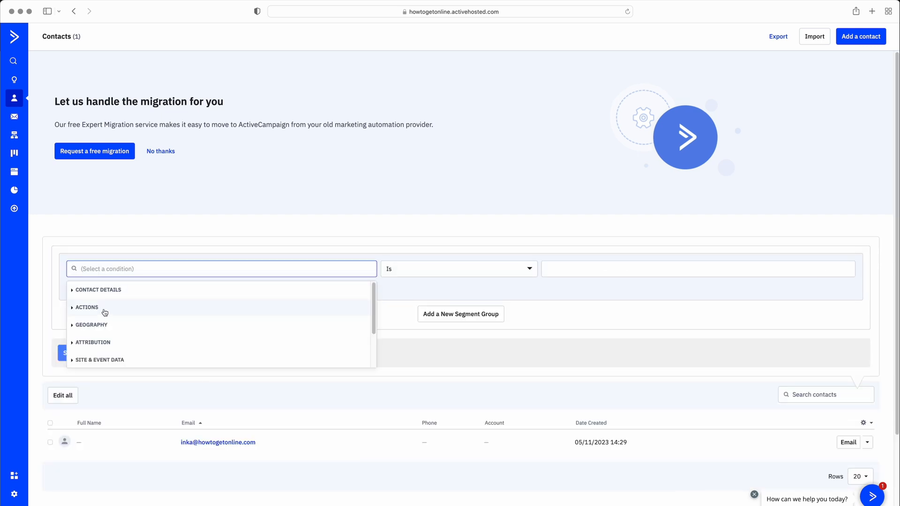
click(86, 307)
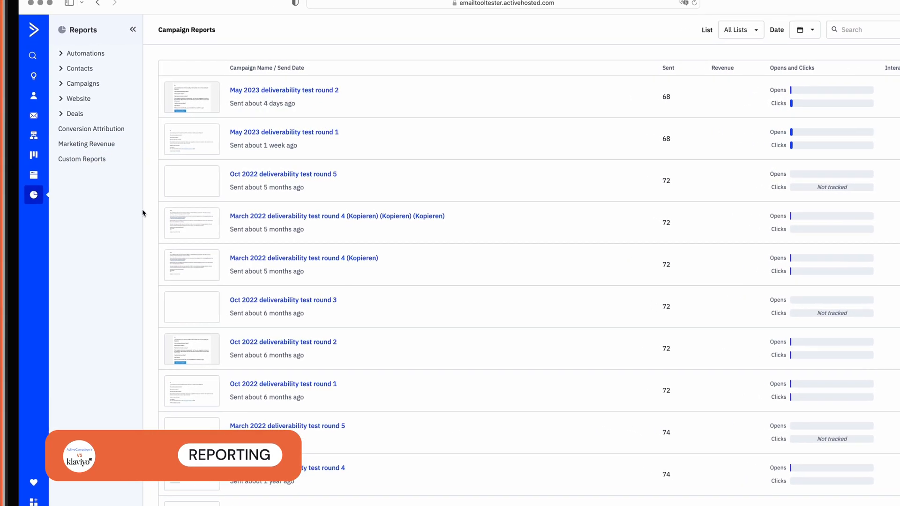
- Expand the Automations, Contacts and Campaigns sections of the reports sidebar
click(86, 53)
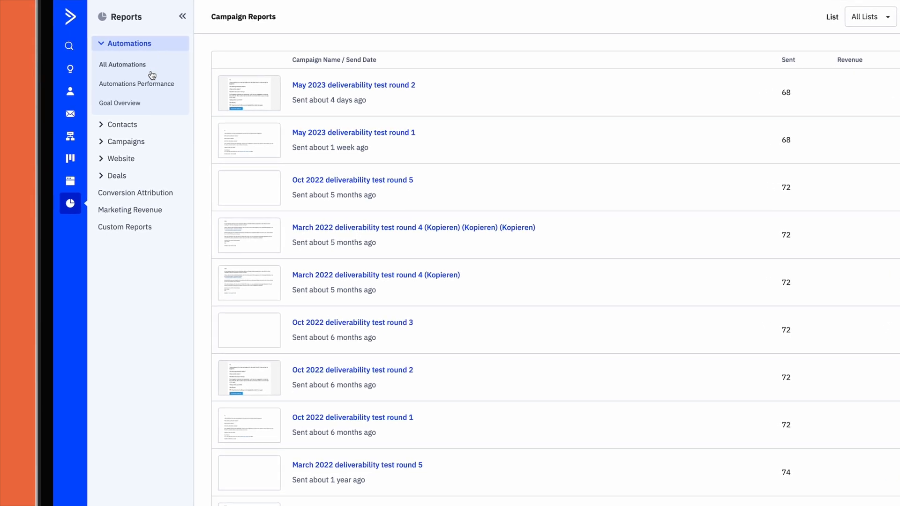
click(122, 124)
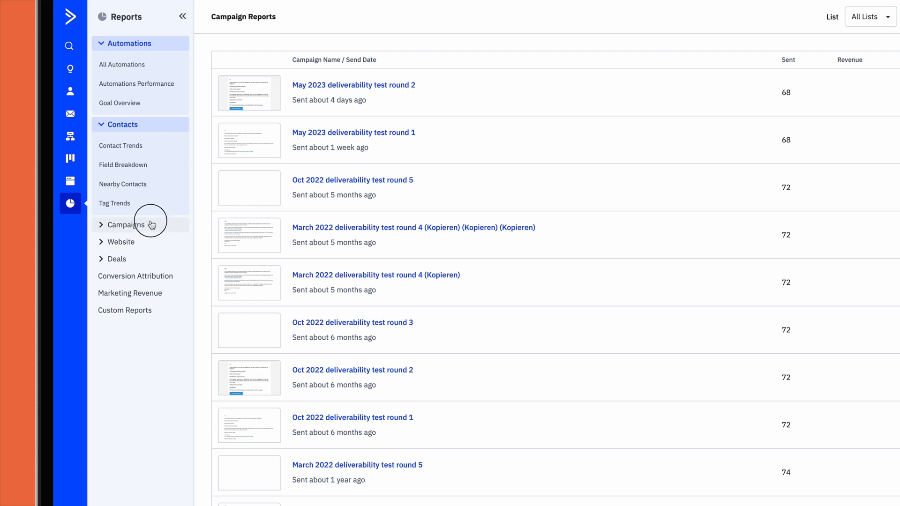
click(125, 224)
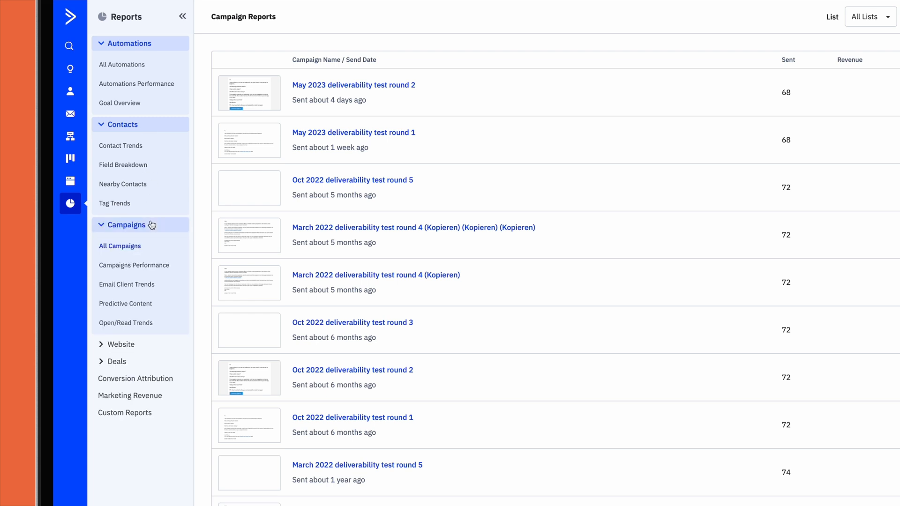
click(120, 344)
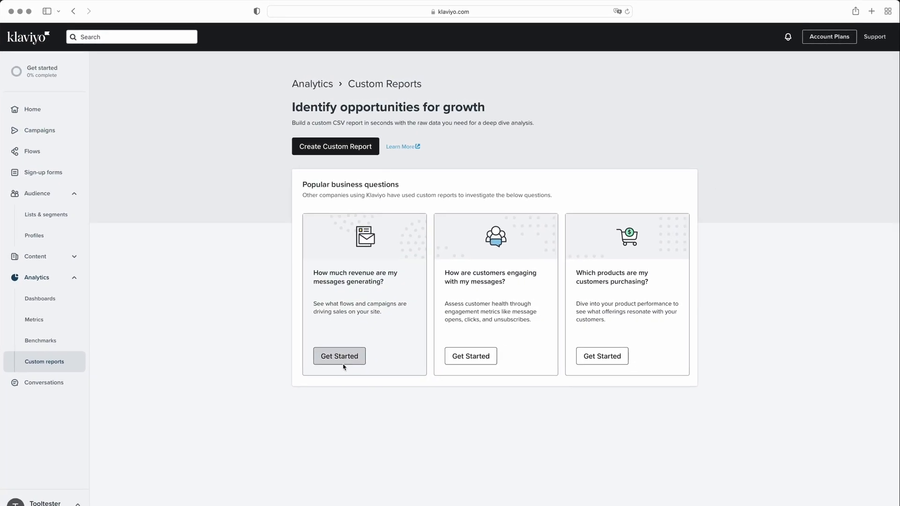
- Get started on the message revenue custom report template
click(339, 356)
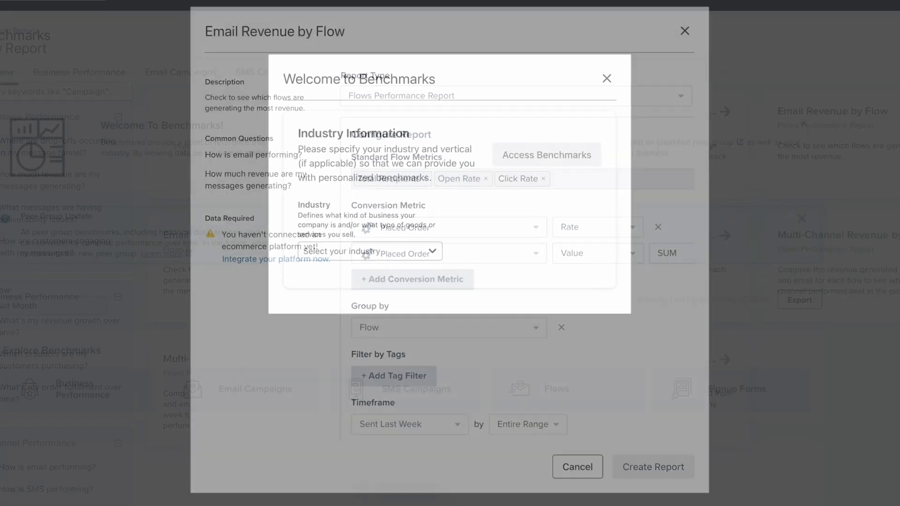
click(685, 30)
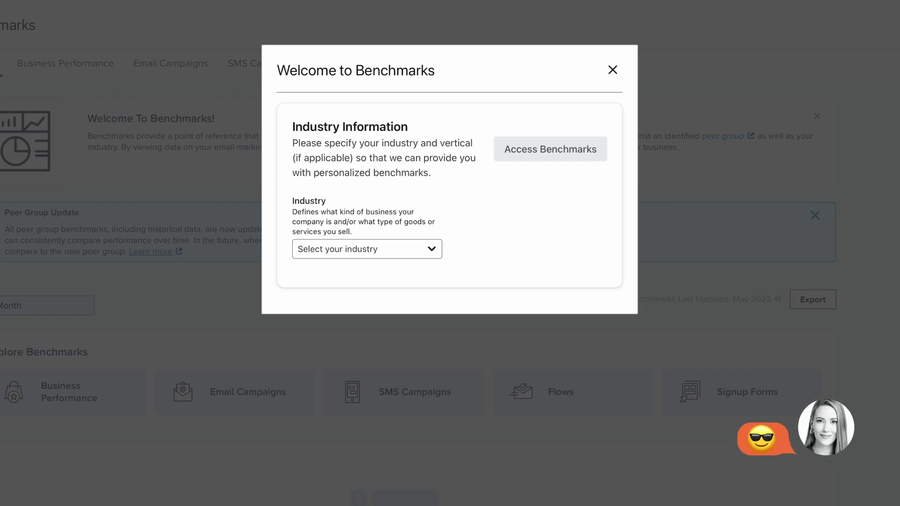
- View the Benchmarks overview with its welcome prompt dismissed
click(613, 69)
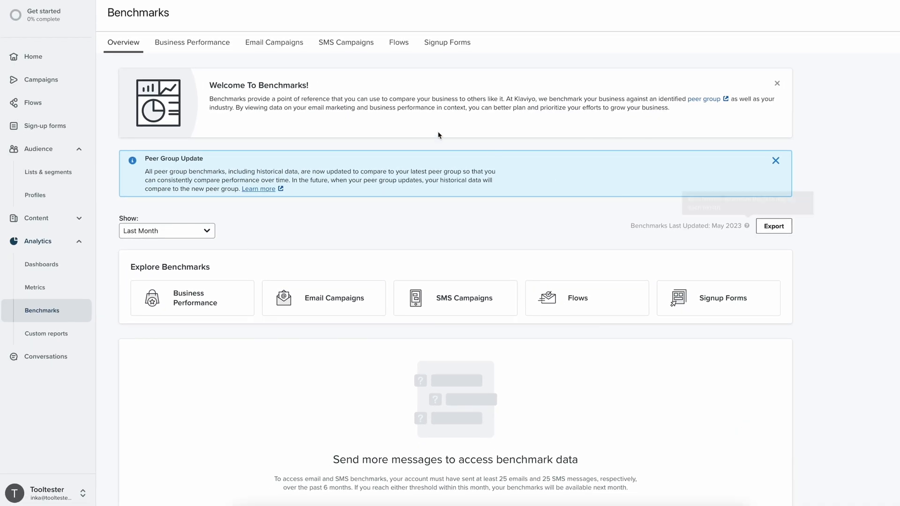
click(192, 42)
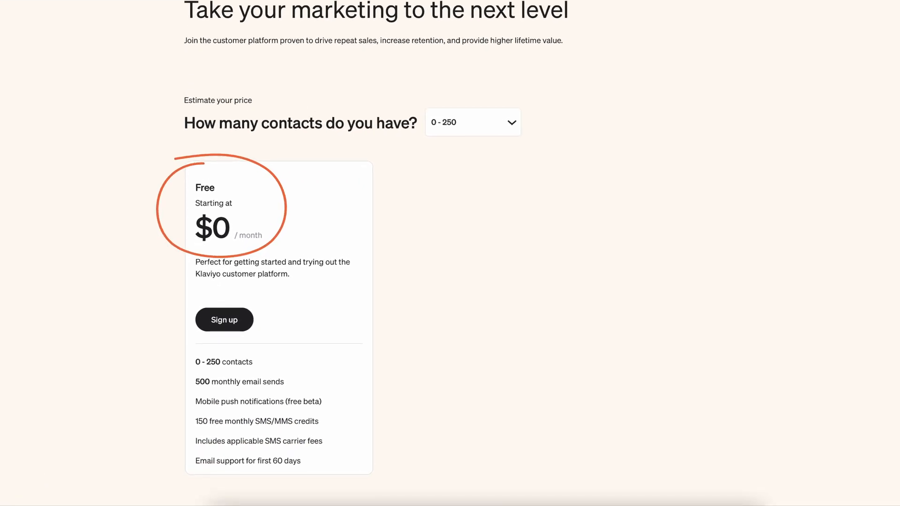
- Set the estimator to 251 - 500 contacts and 3,750 SMS credits, giving Email and SMS $55/month
scroll(down, 3)
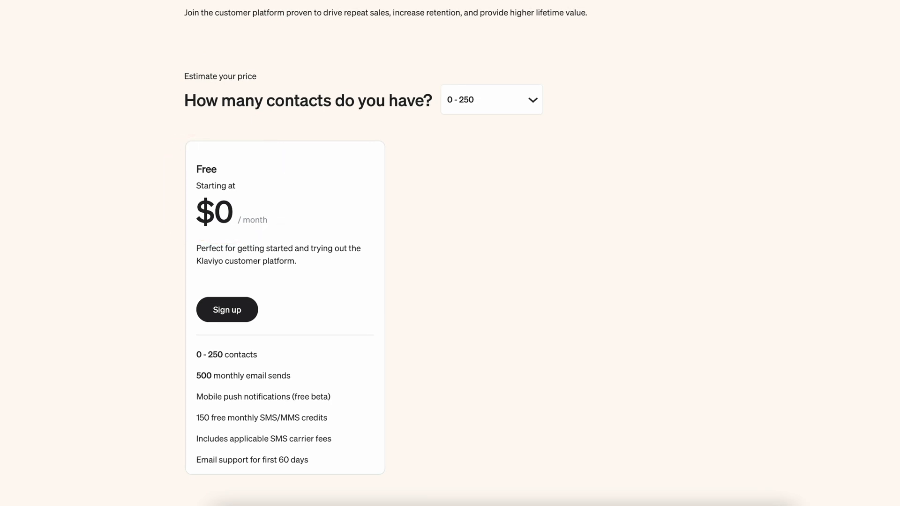
click(491, 99)
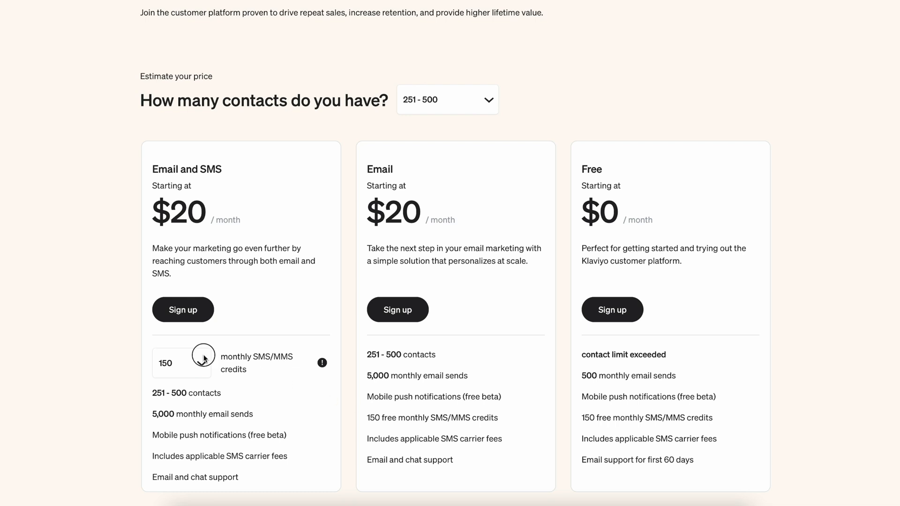
click(180, 363)
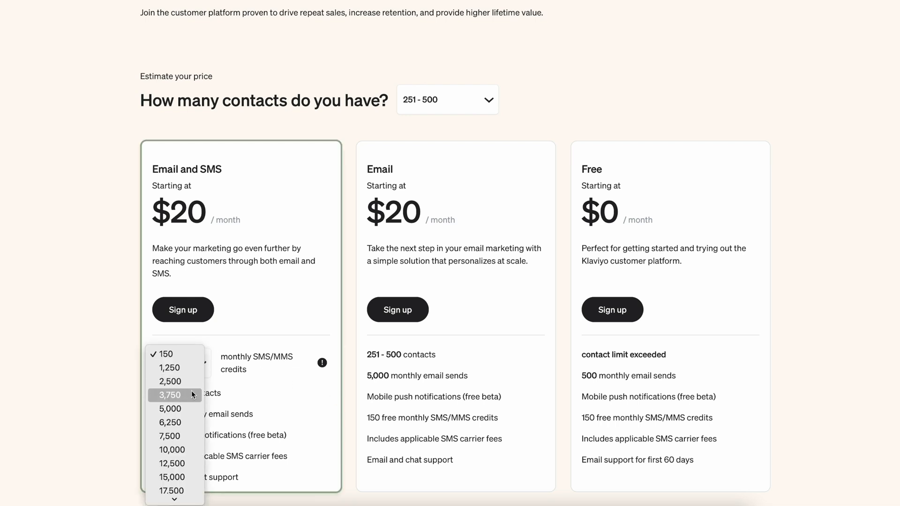
click(174, 395)
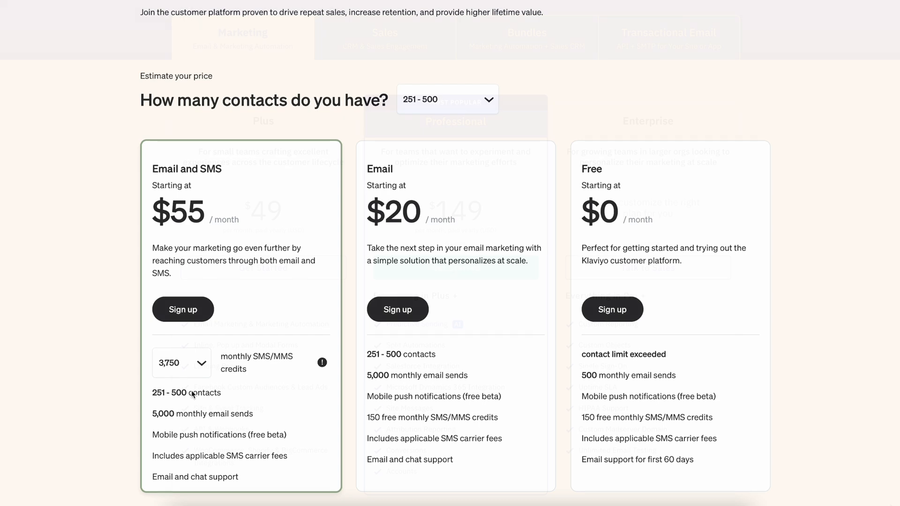